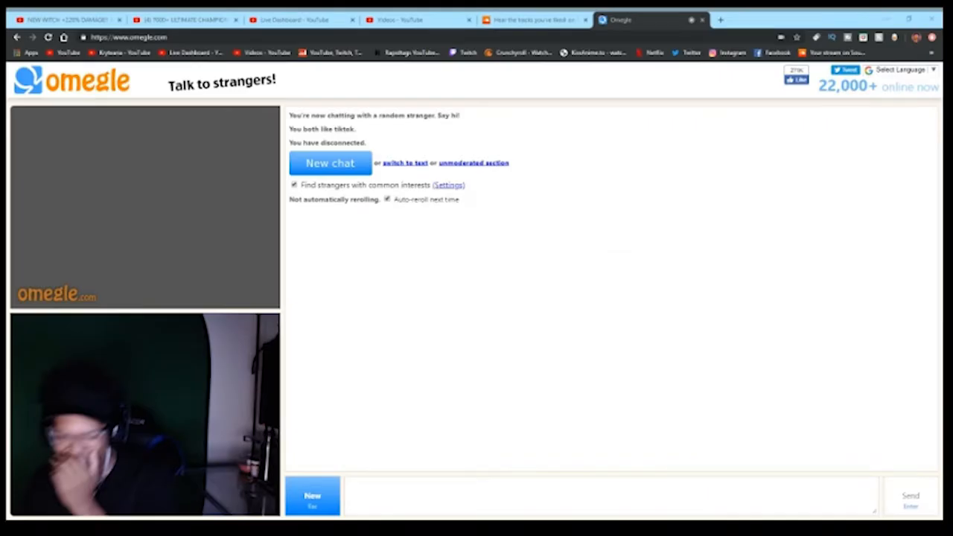
# - Switch from the Omegle chat to Google Images results for the cartoon boy with blue glasses
pyautogui.click(330, 162)
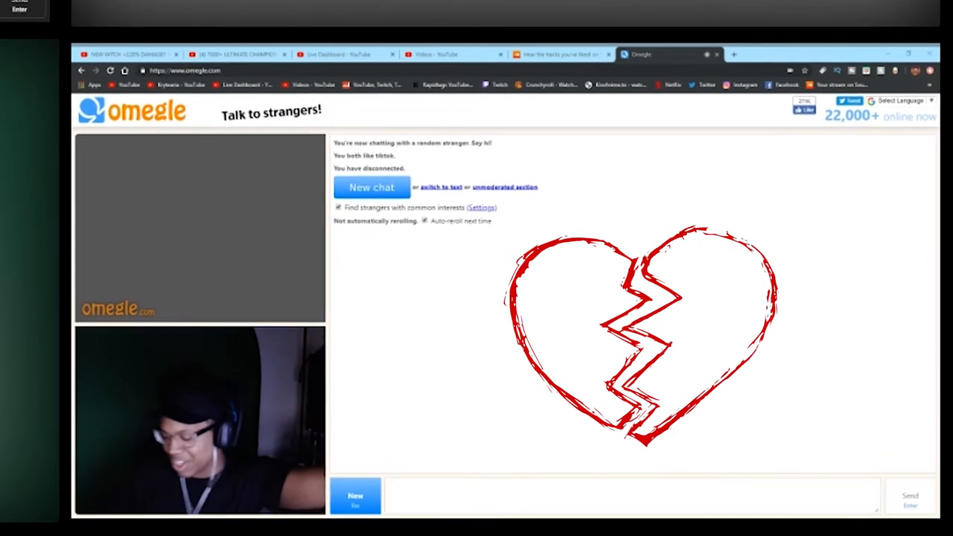
pyautogui.click(372, 187)
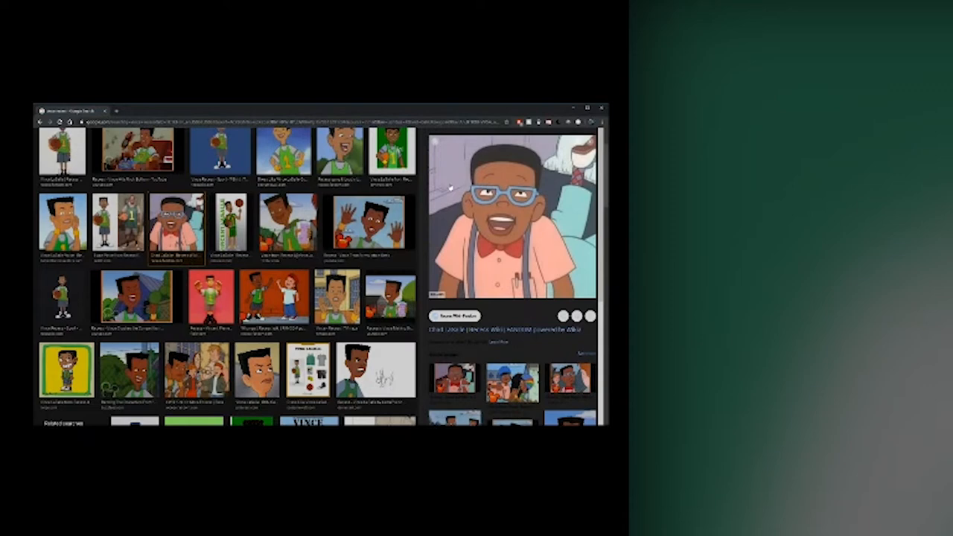
pyautogui.scroll(3)
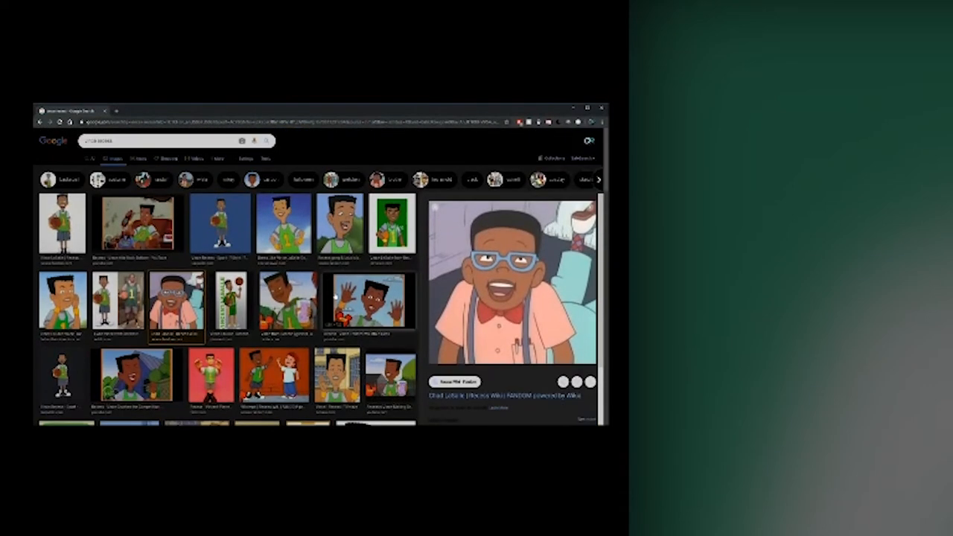
pyautogui.scroll(-3)
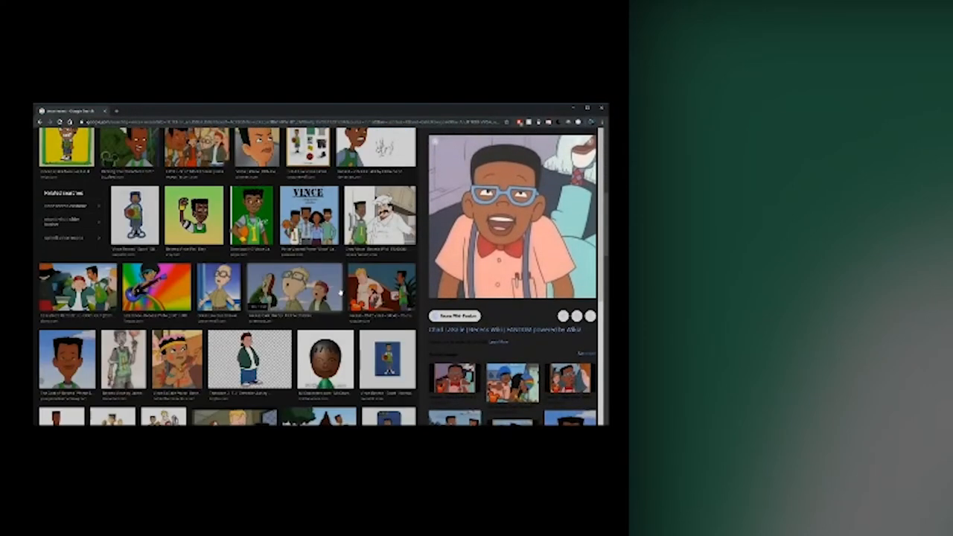
pyautogui.scroll(-3)
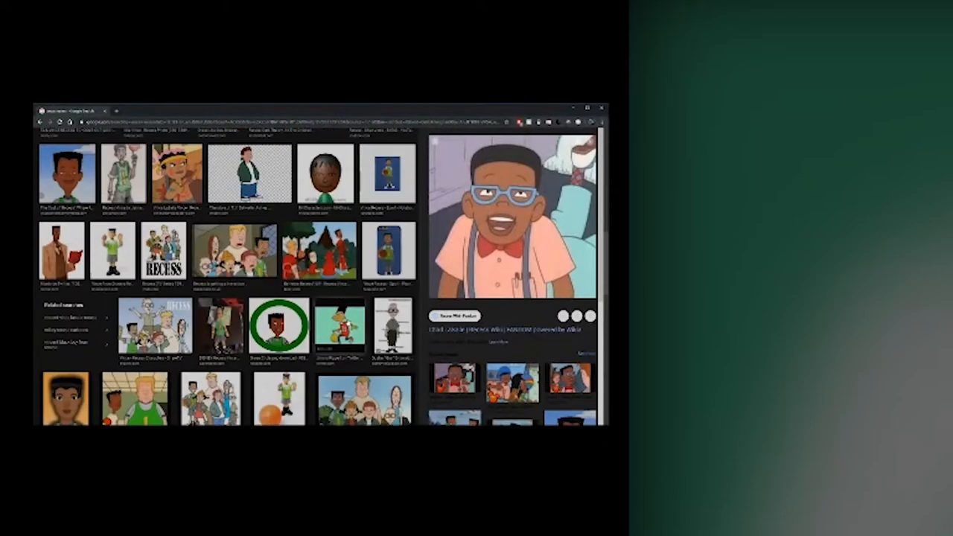